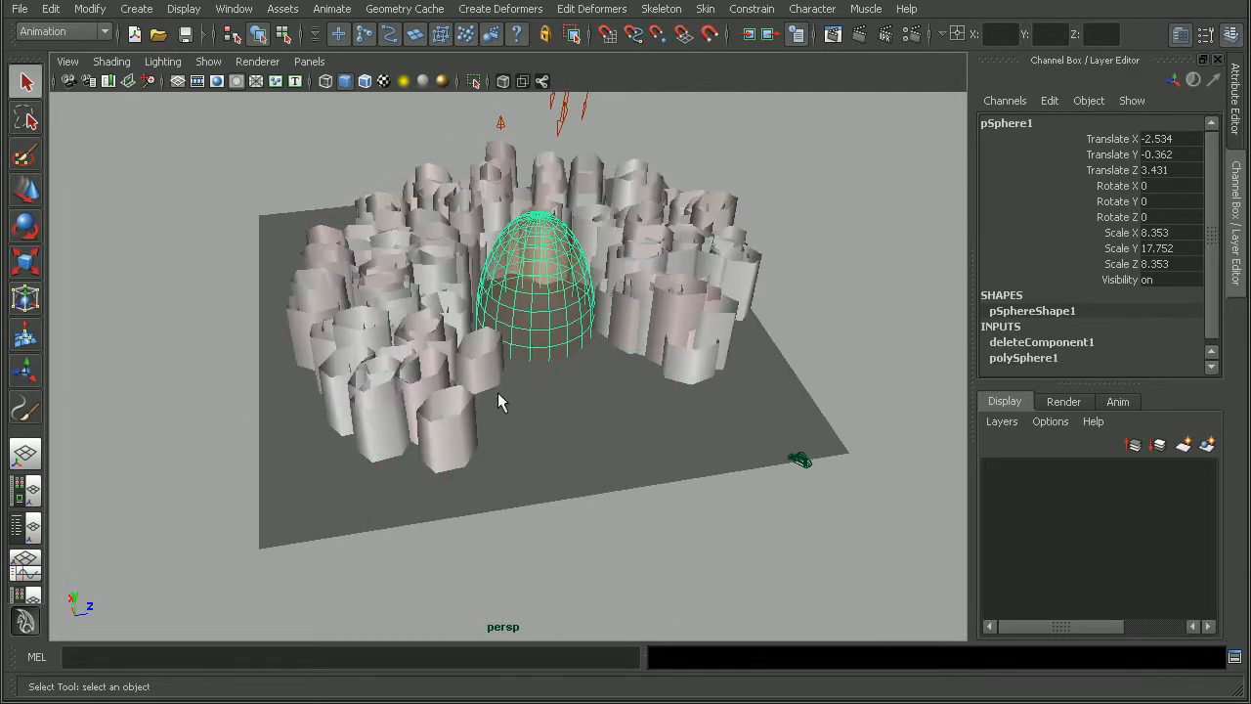
mouse_move(782, 426)
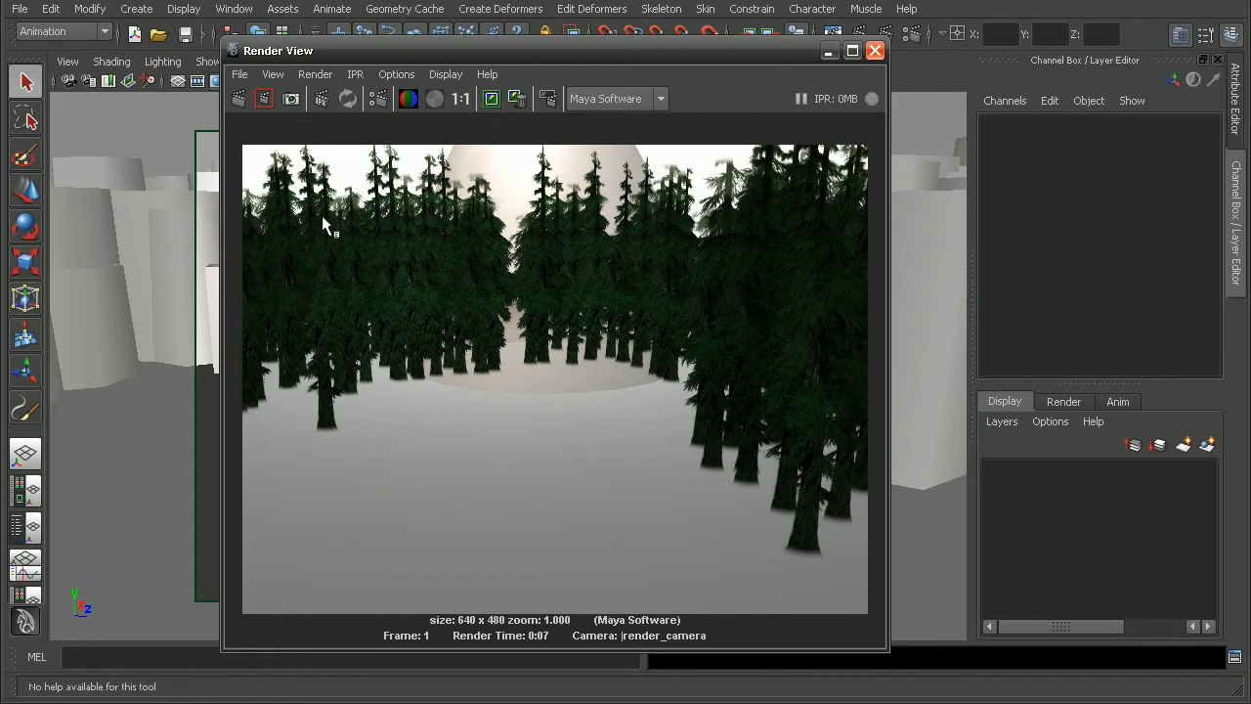
mouse_move(544, 271)
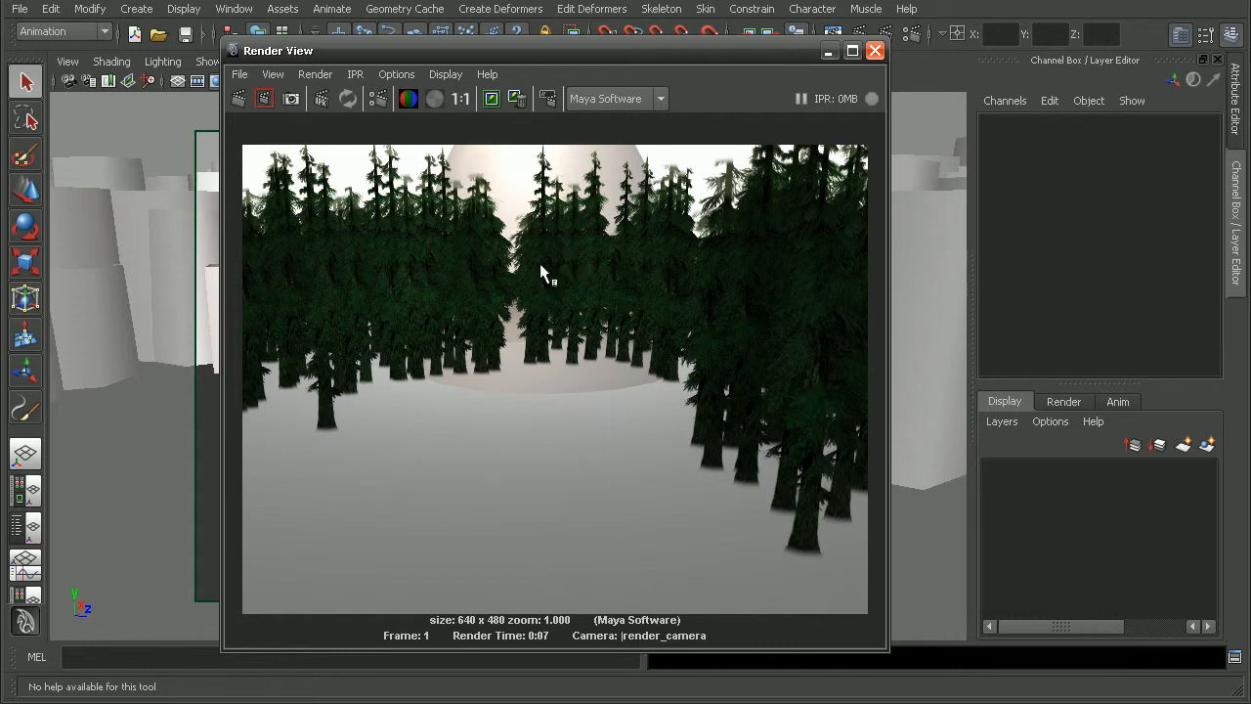
Step: Select strokePineForest1 and scroll its Channel Box down to the INPUTS section
click(870, 50)
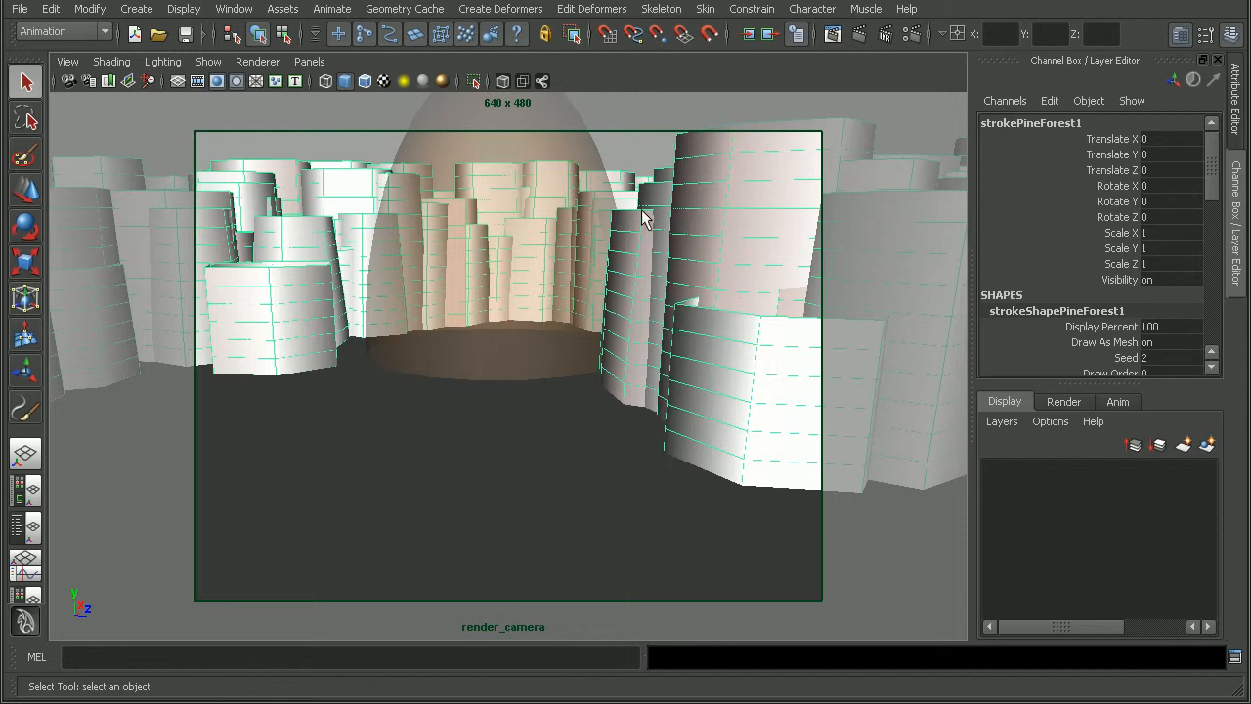
scroll(down, 3)
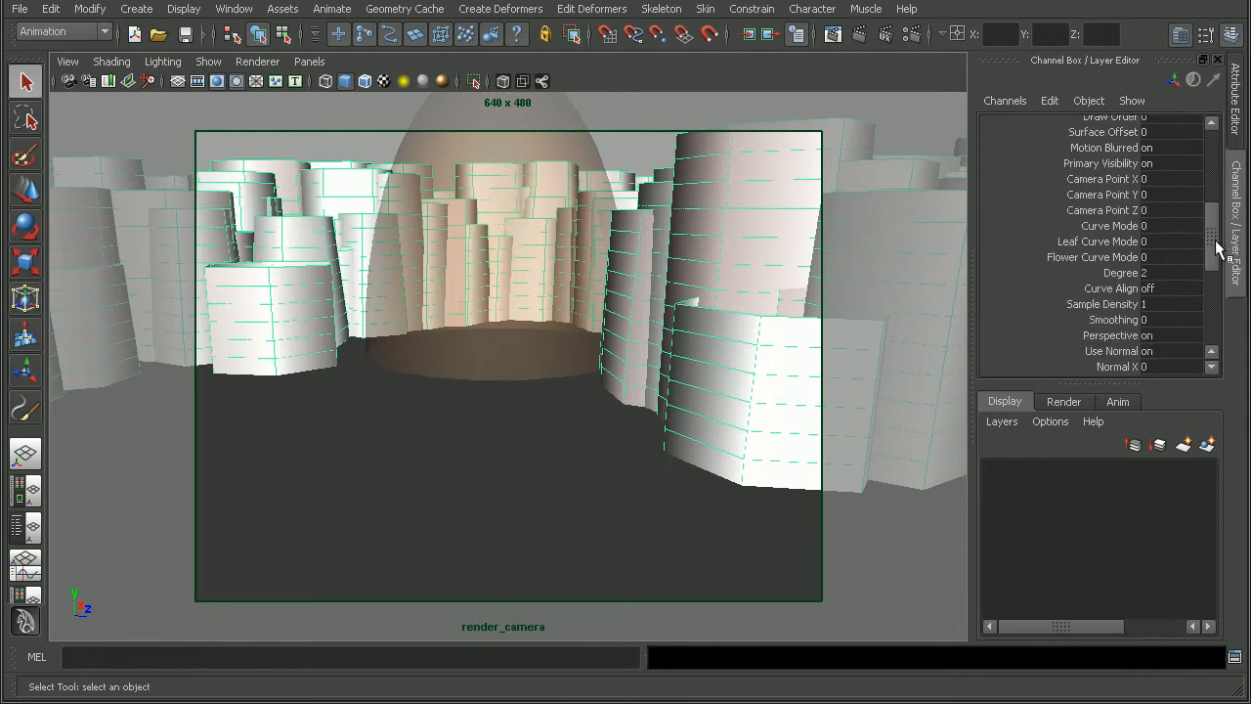
scroll(down, 3)
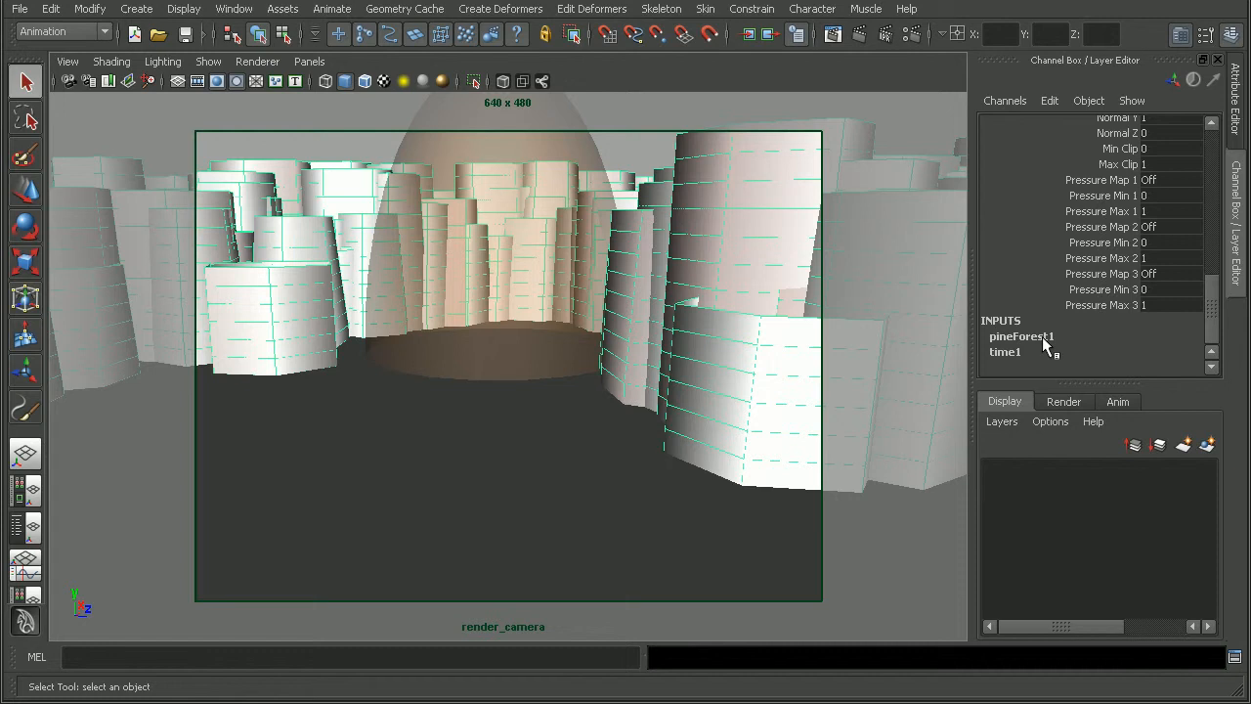
mouse_move(954, 340)
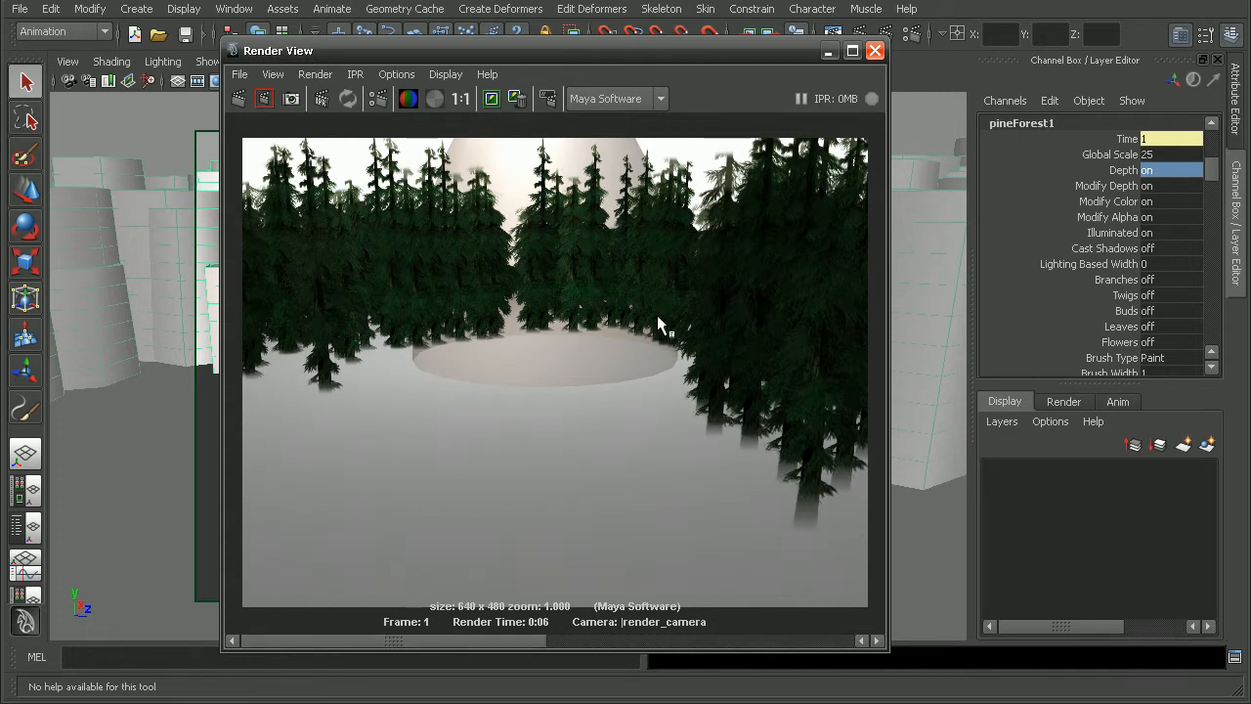
Step: Close the Render View window, returning to the render_camera viewport
click(876, 51)
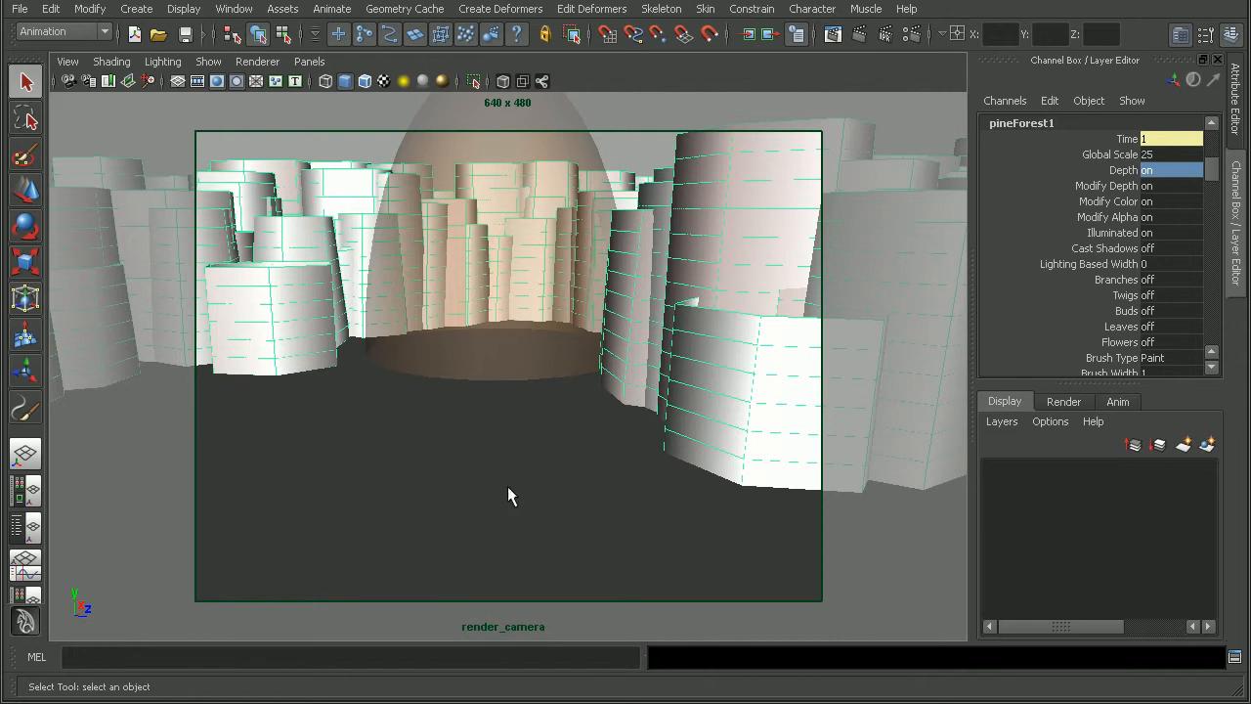
mouse_move(663, 205)
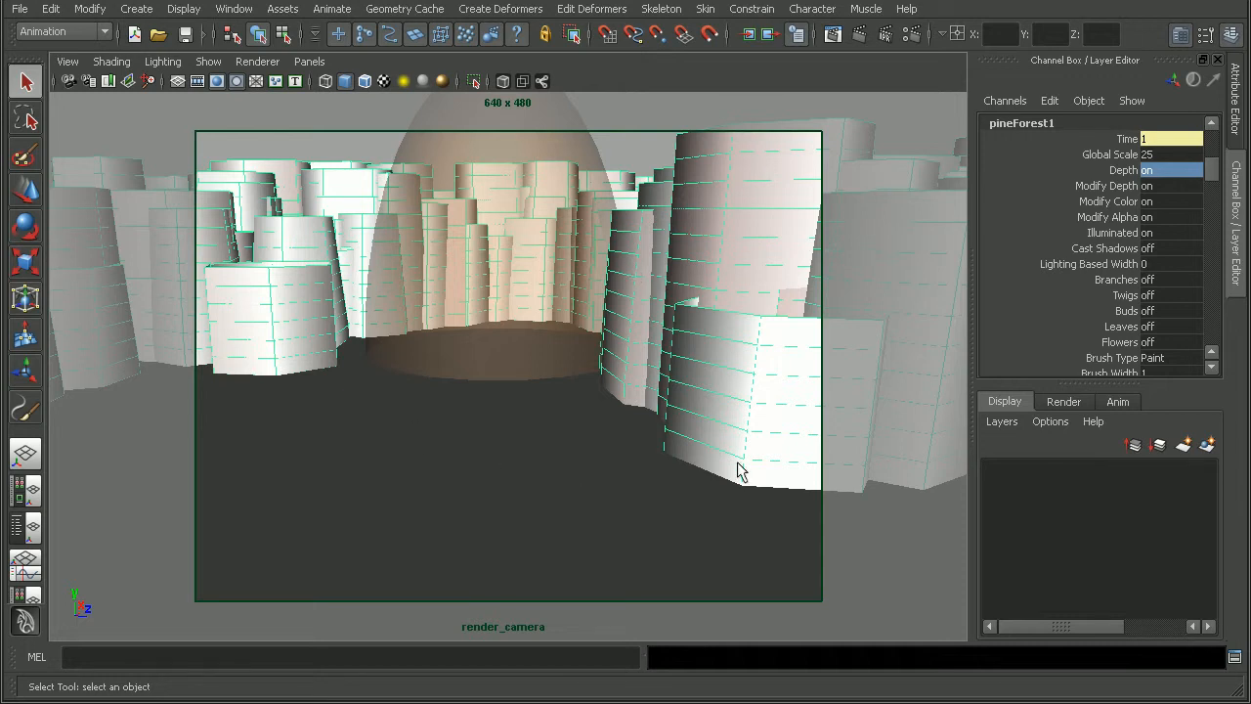
mouse_move(462, 190)
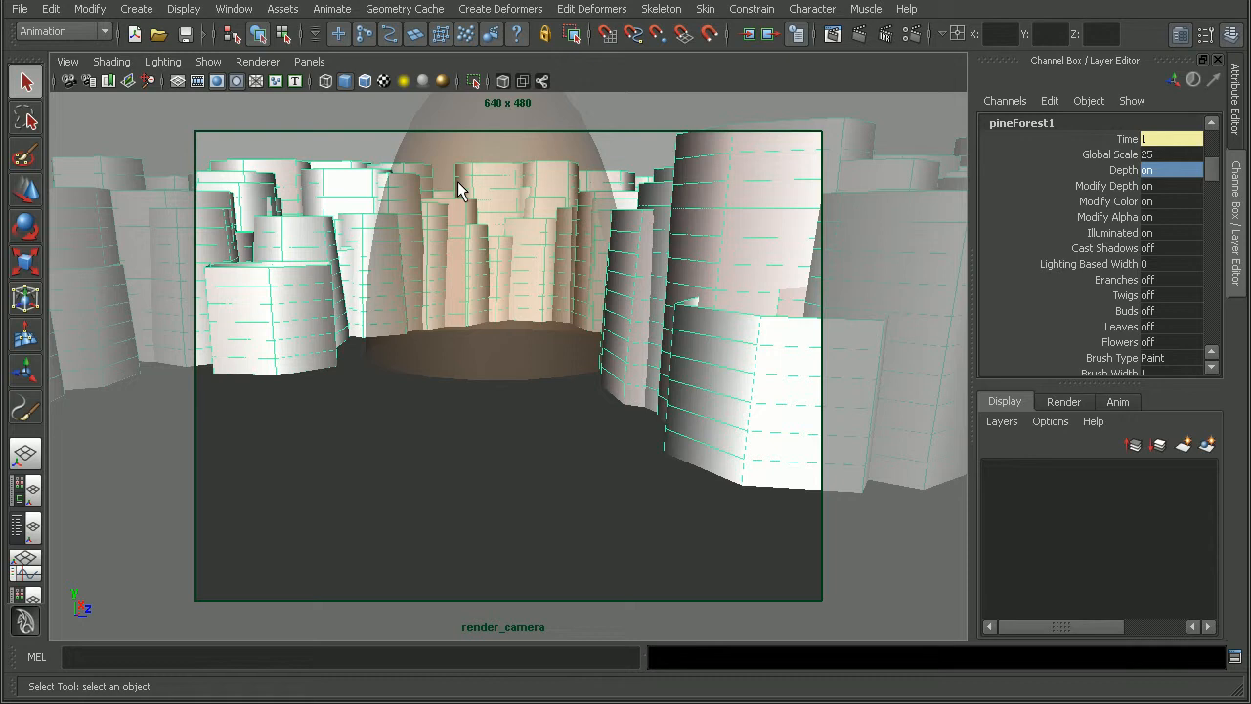
mouse_move(698, 239)
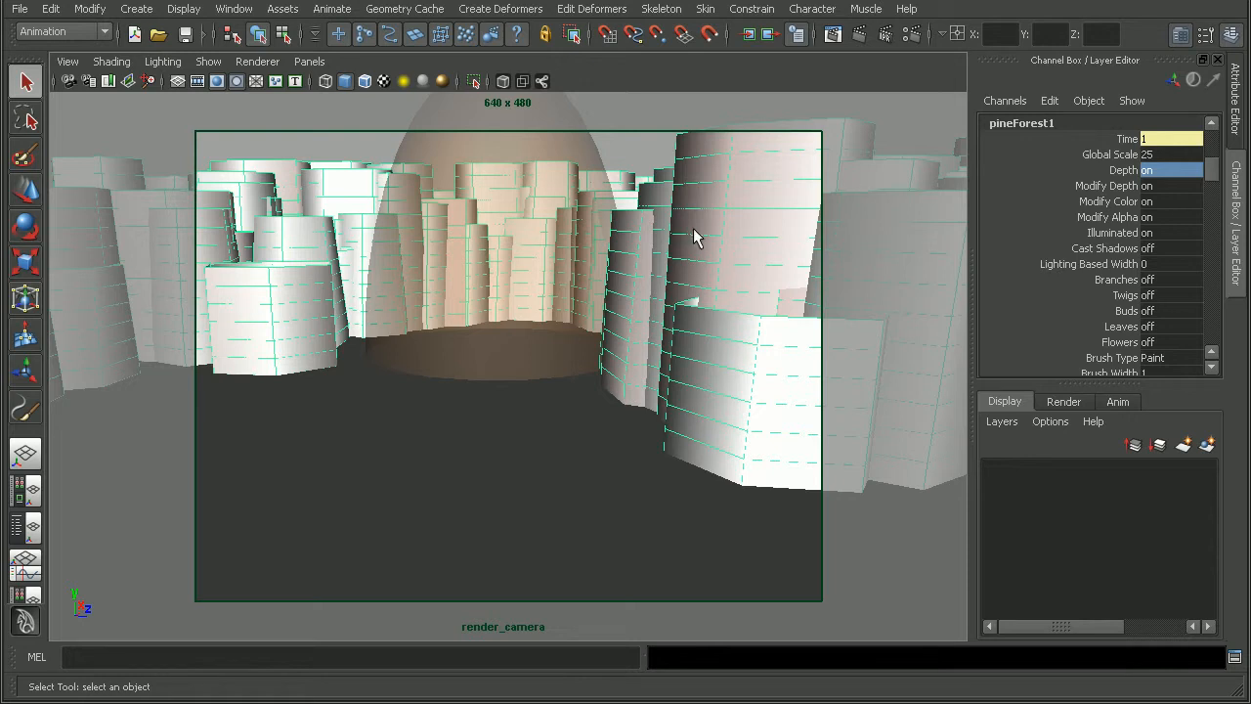
mouse_move(741, 255)
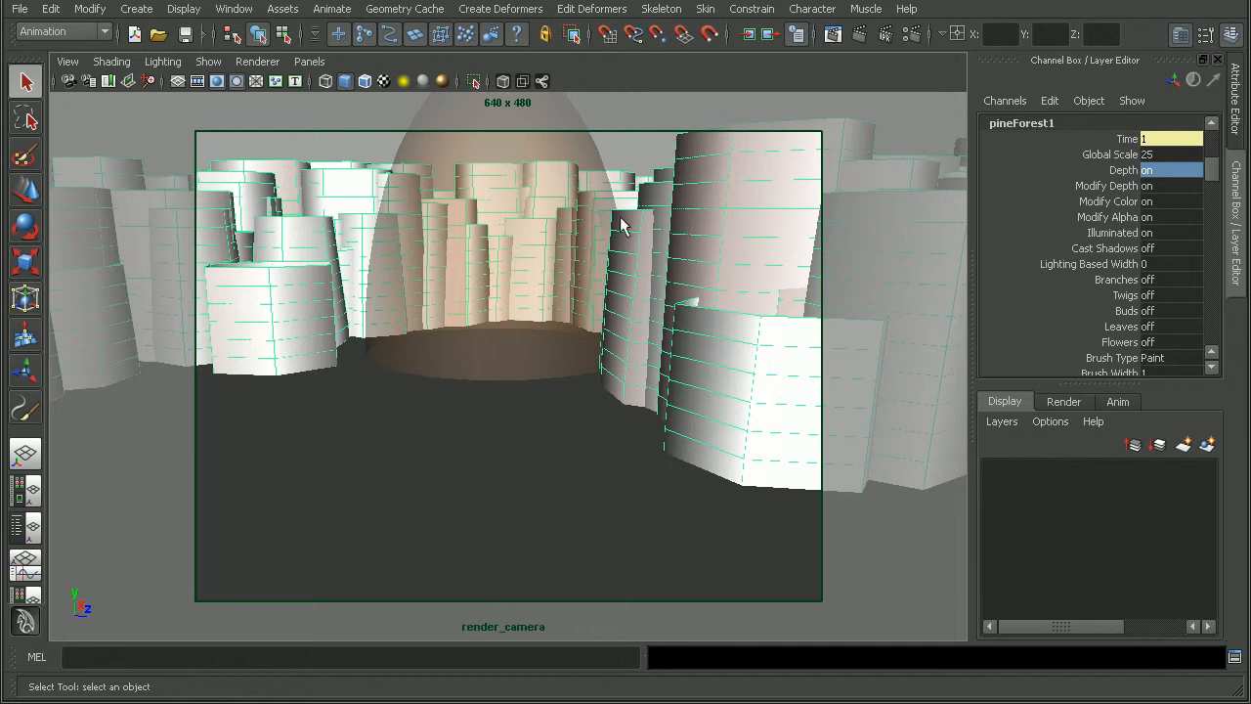
mouse_move(51, 7)
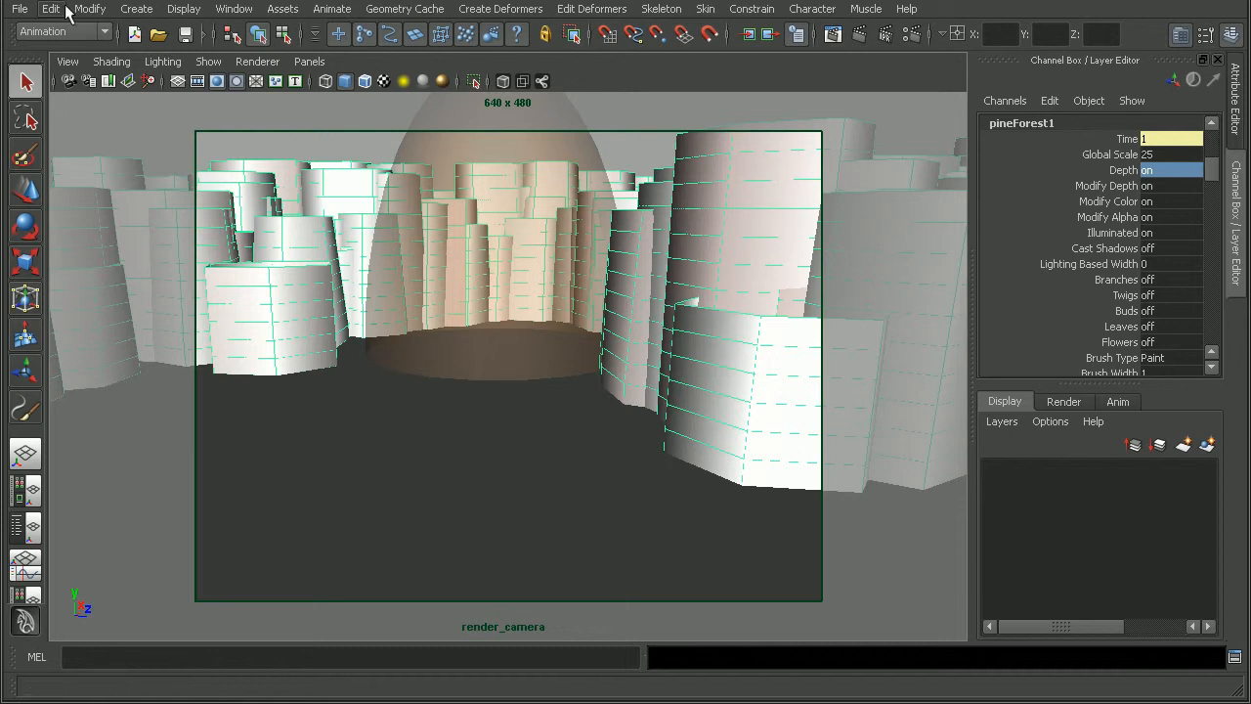
click(88, 7)
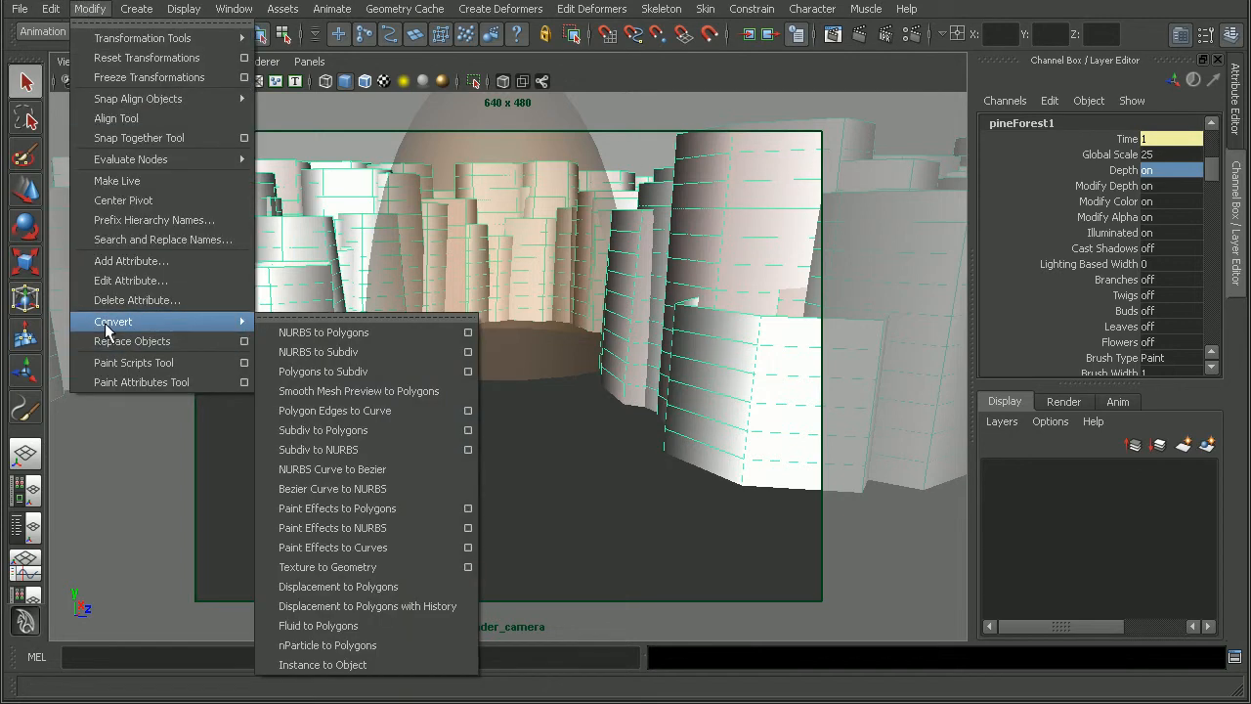
mouse_move(348, 509)
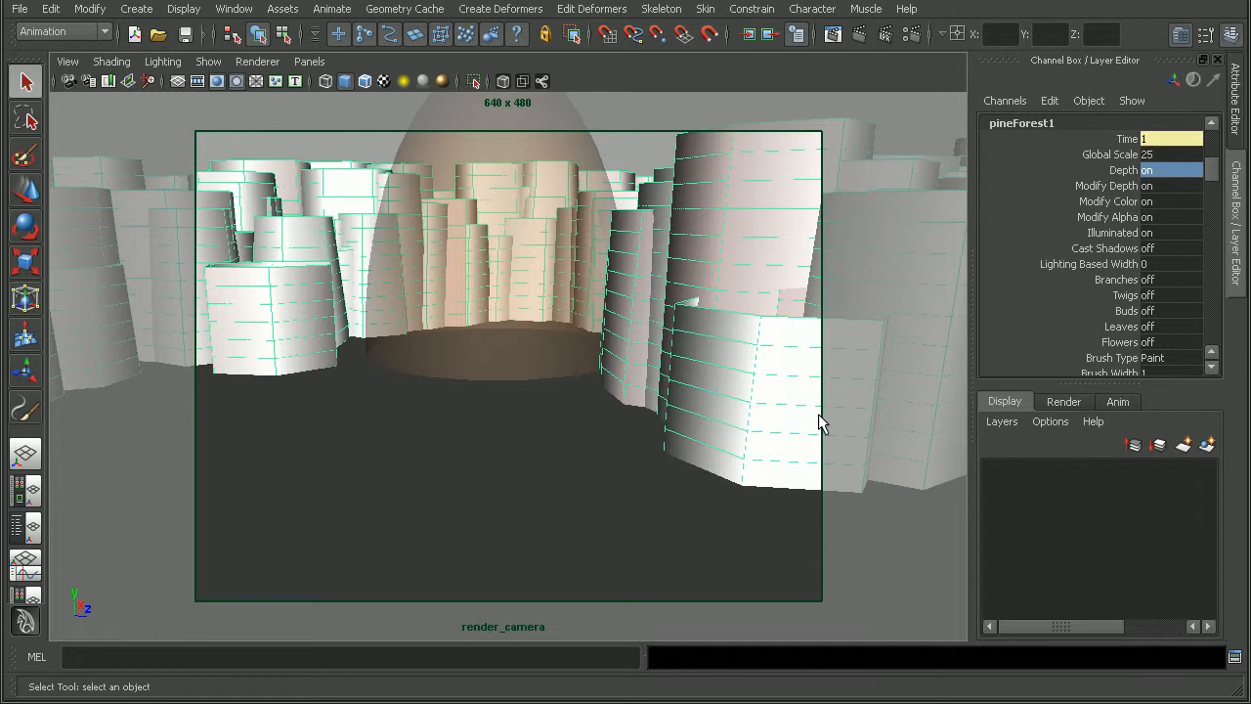
mouse_move(416, 403)
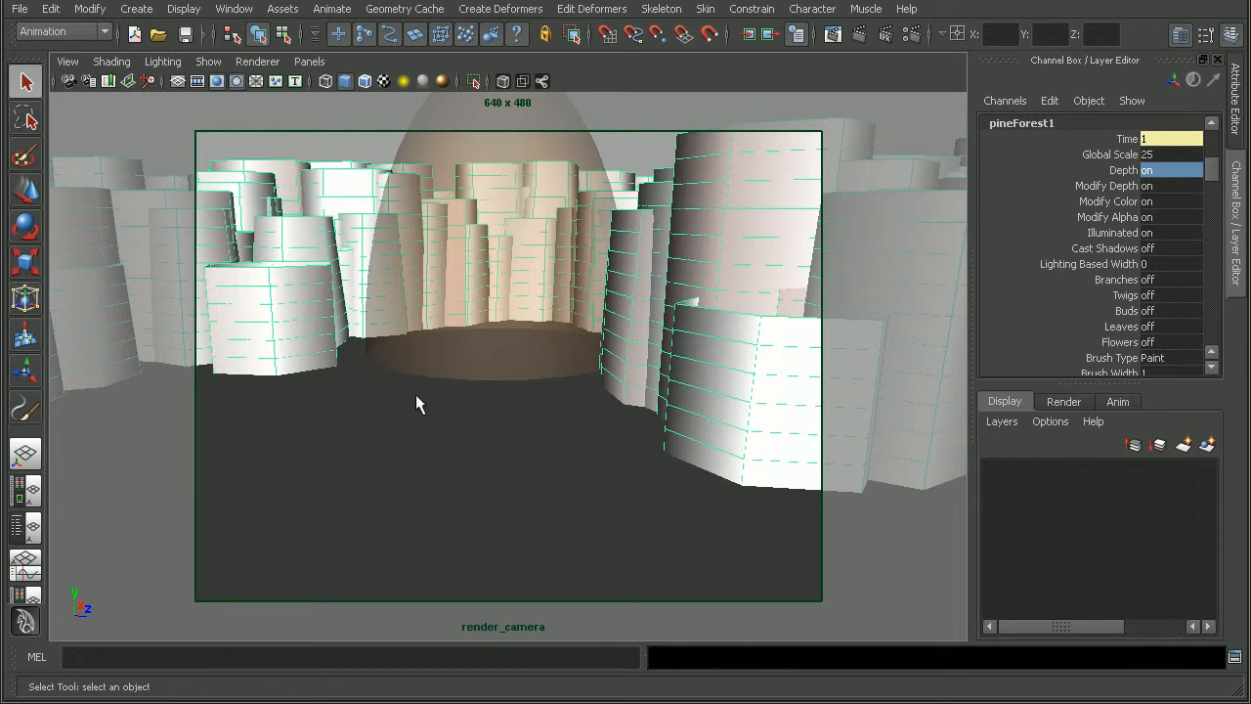
mouse_move(438, 414)
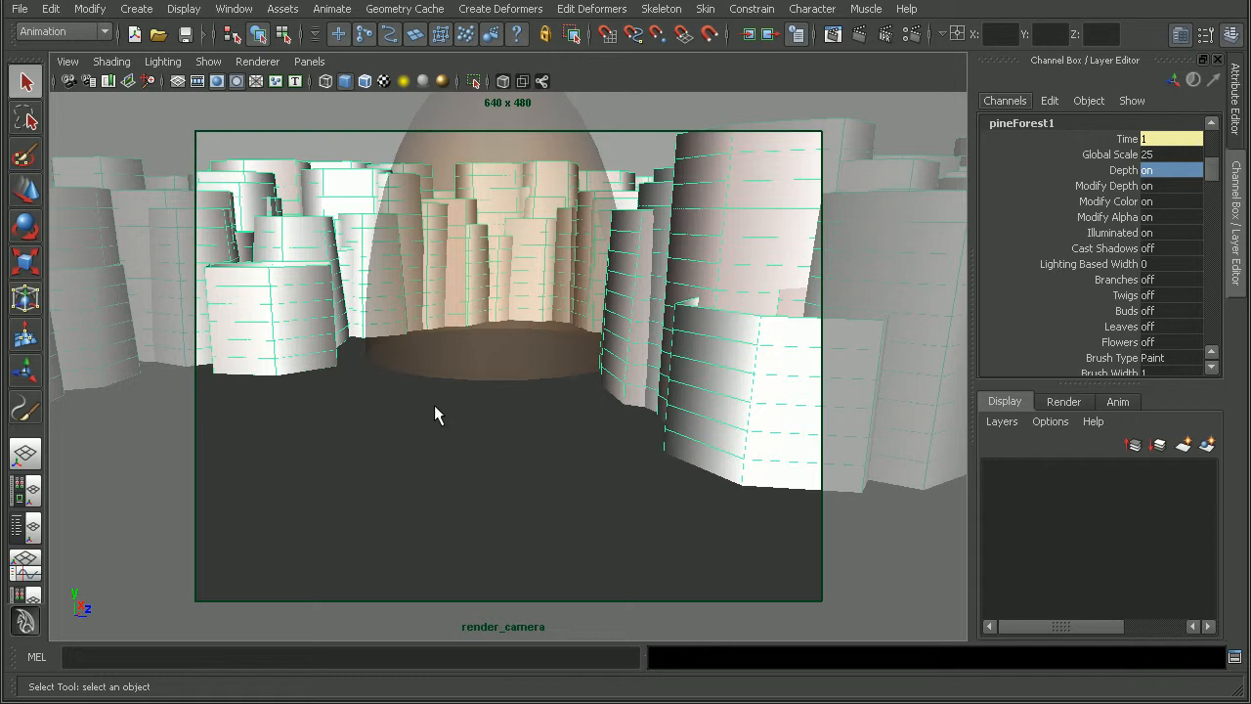
mouse_move(555, 419)
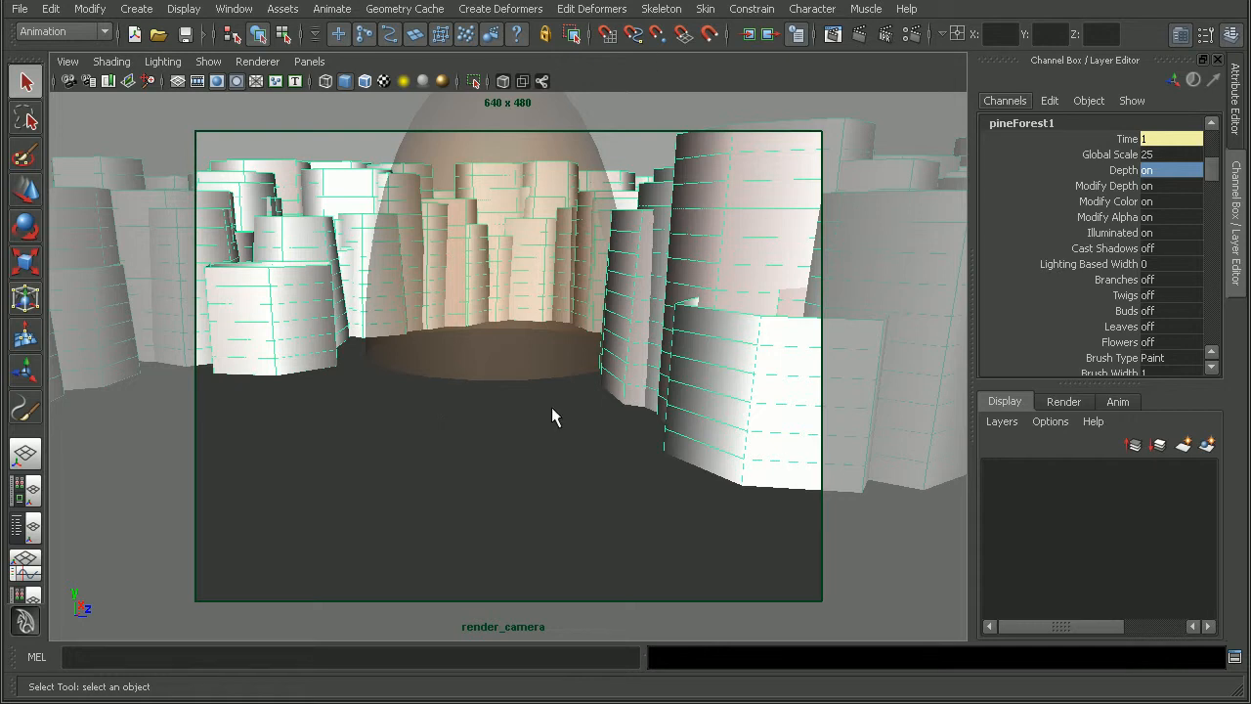
Step: Create two new render layers from the selected objects in the Layer Editor
click(1064, 401)
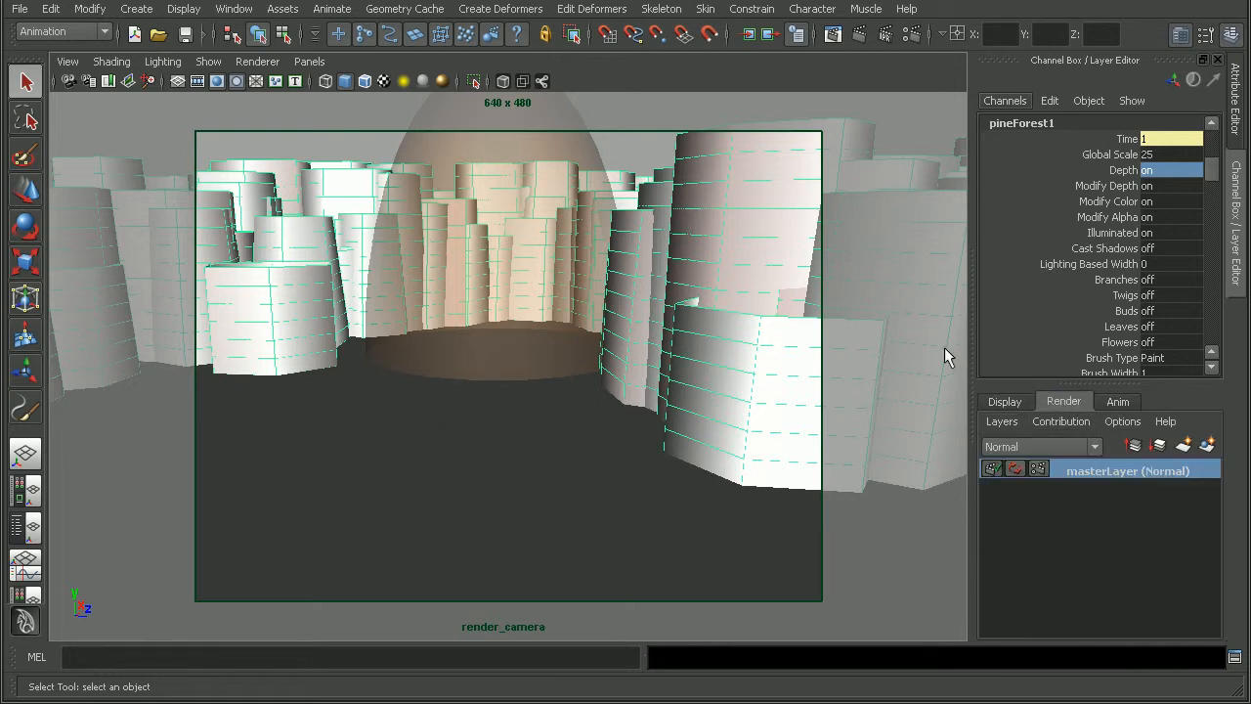
click(1158, 445)
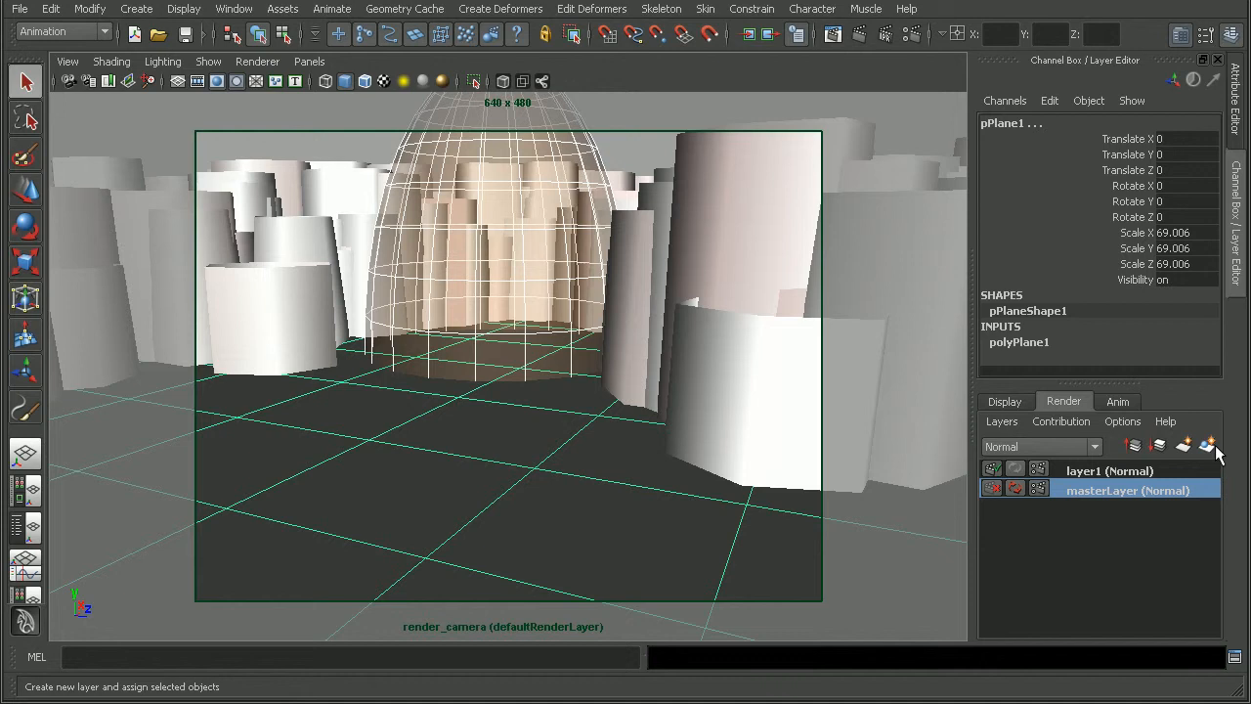
click(1208, 446)
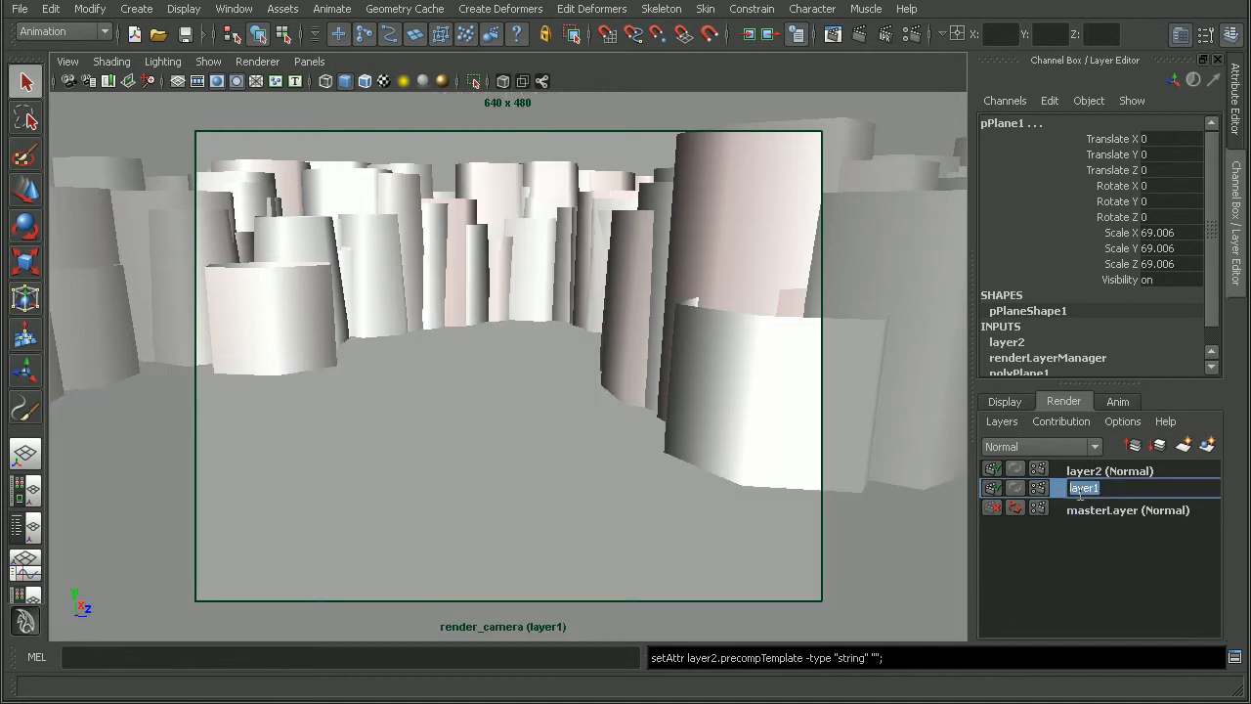
Step: Rename them paintFx_renderLayer and geometry_renderLayer, then make paintFx_renderLayer active
text(paintFx_renderL)
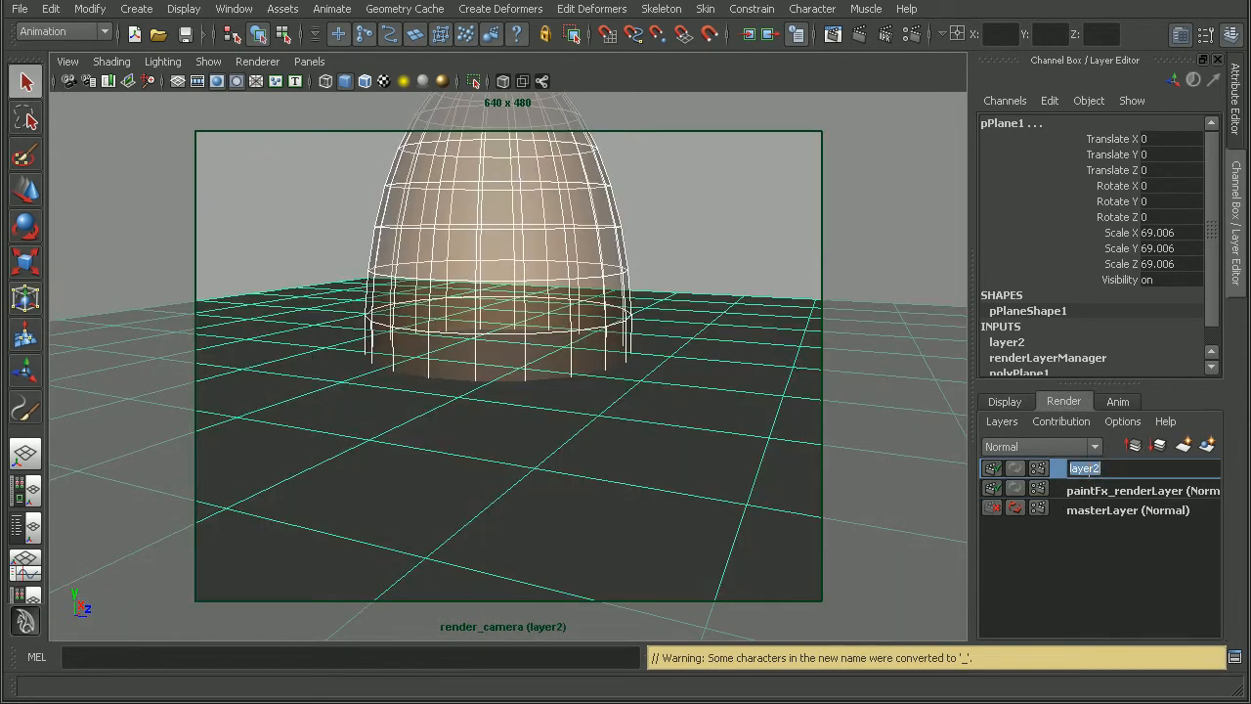
text(geometry render)
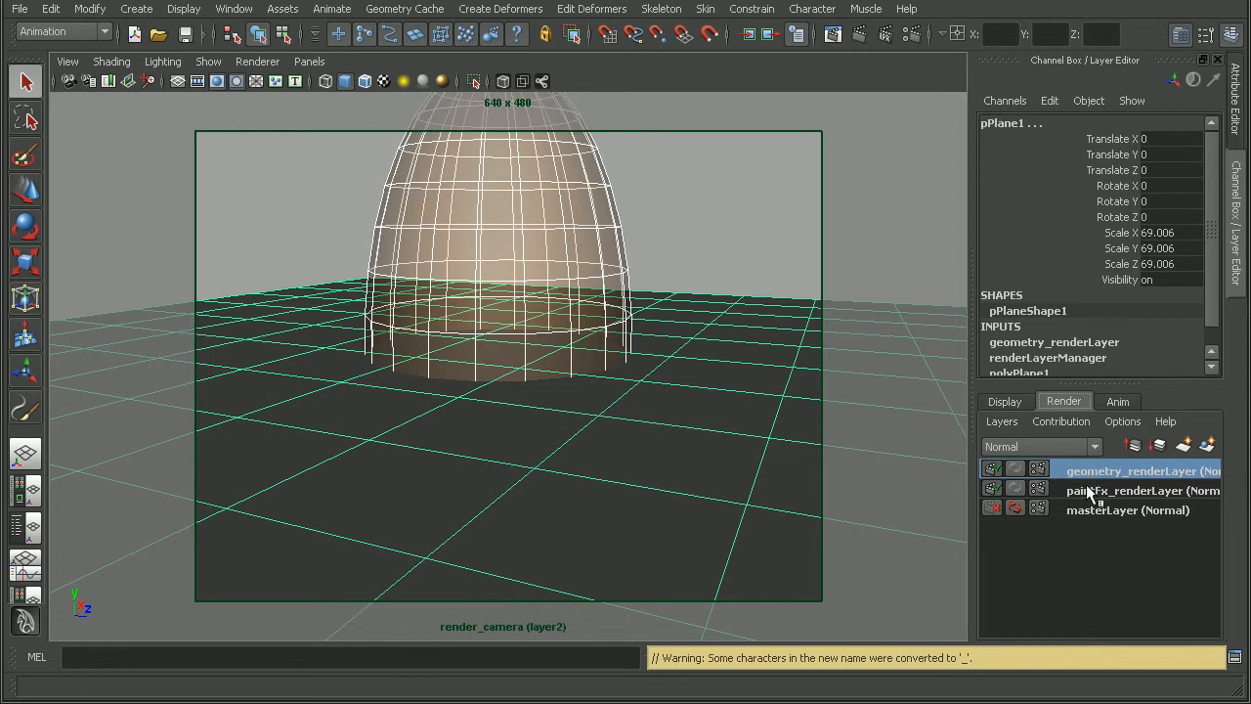
click(1142, 489)
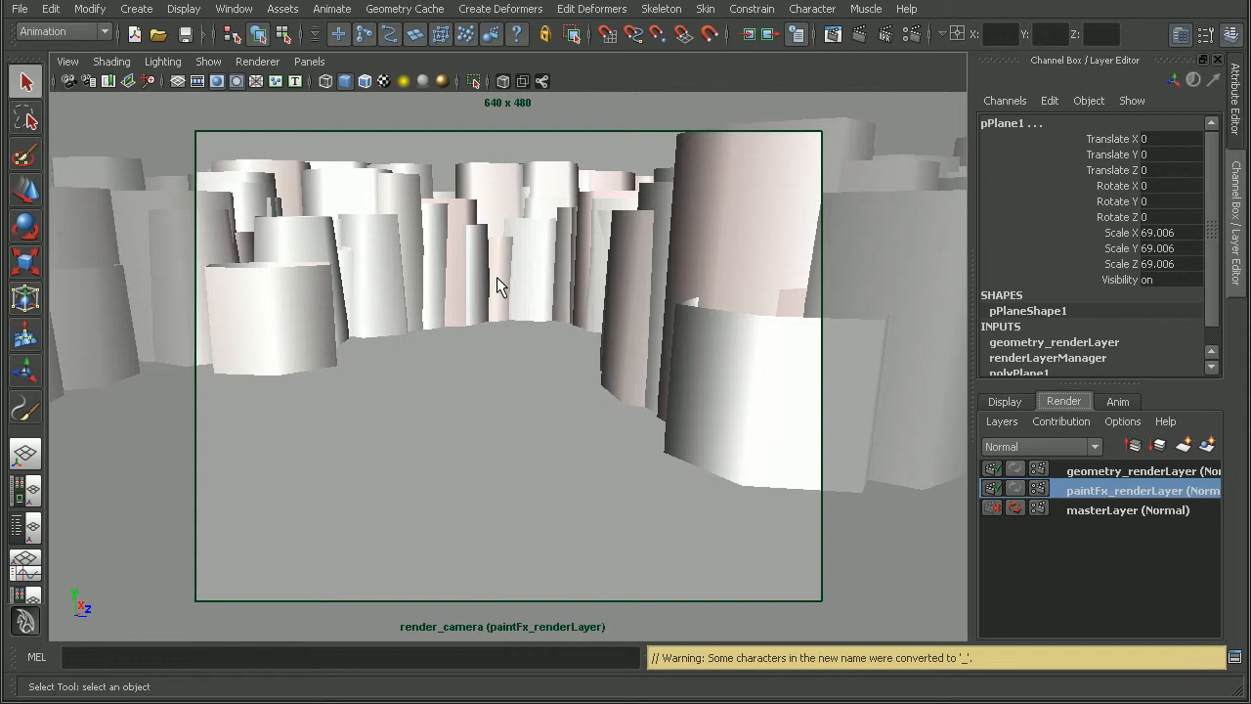
mouse_move(669, 372)
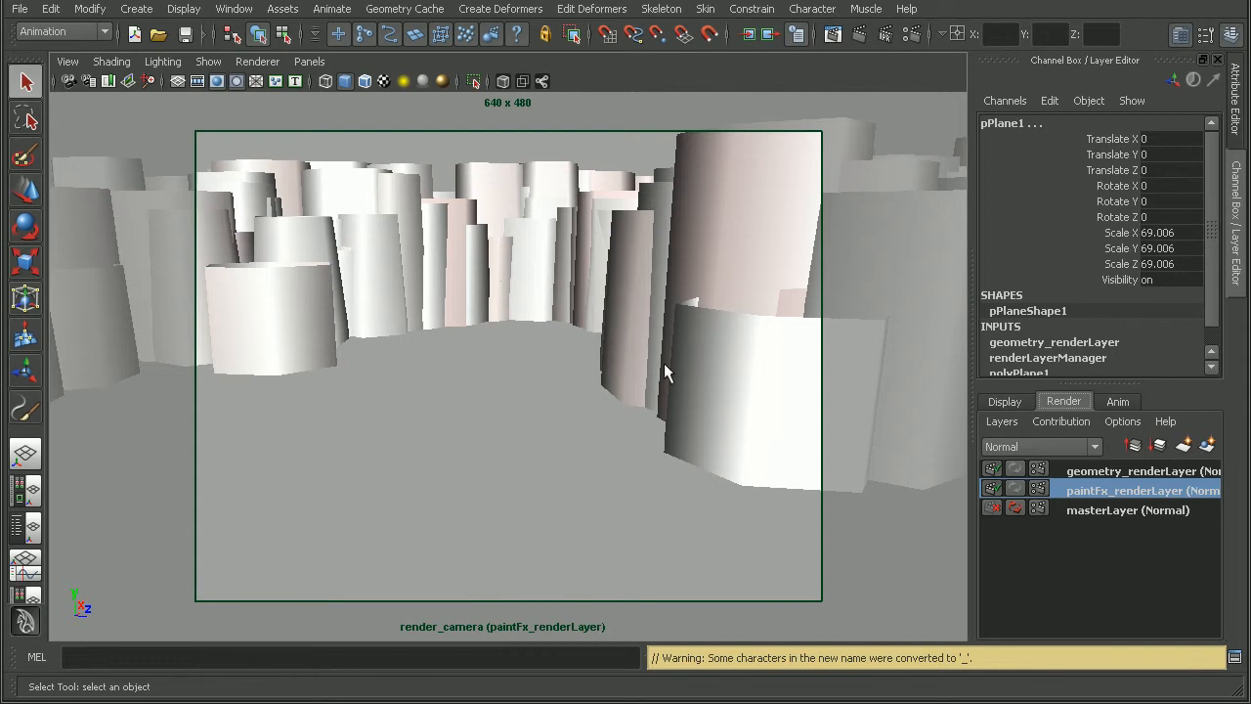